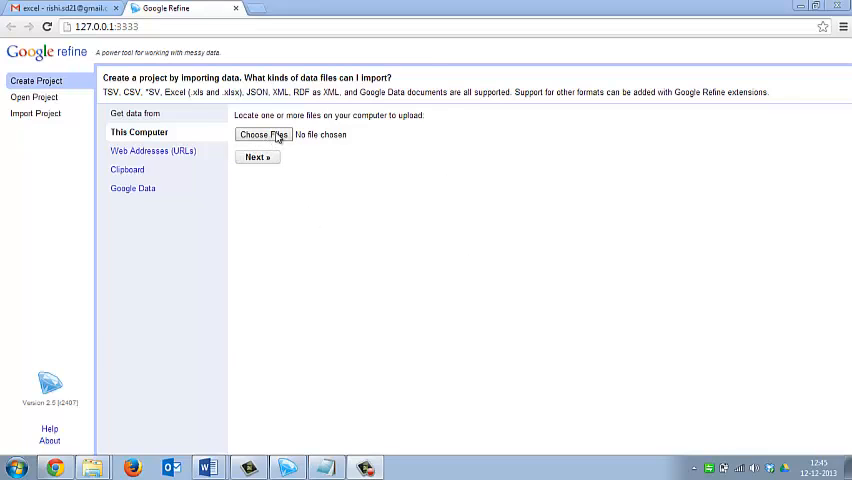
- Choose us-500.xlsx from this computer and continue to the import preview
left_click(264, 134)
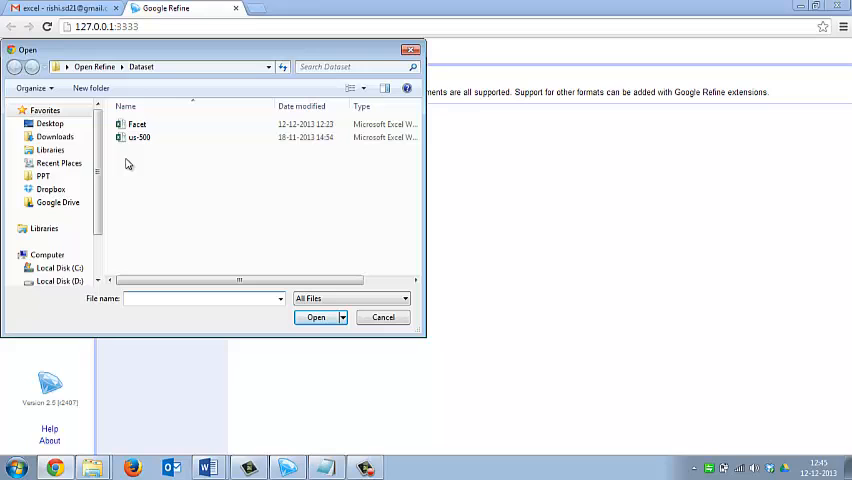
mouse_move(140, 136)
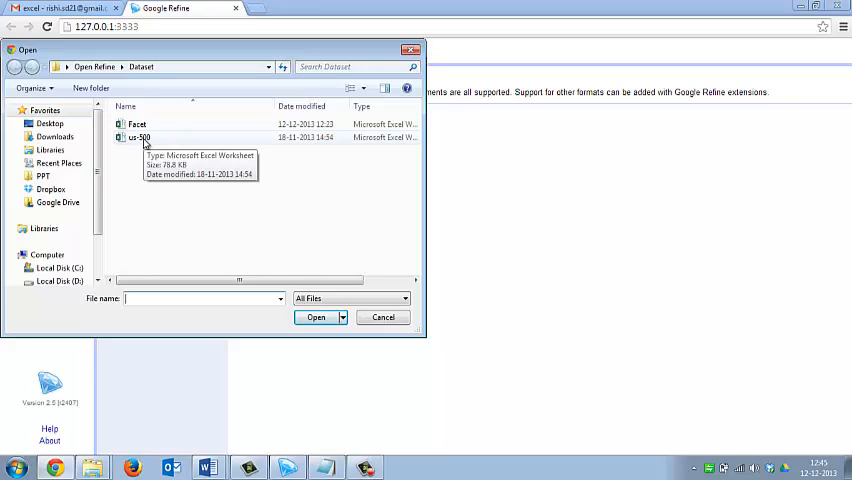
left_click(316, 316)
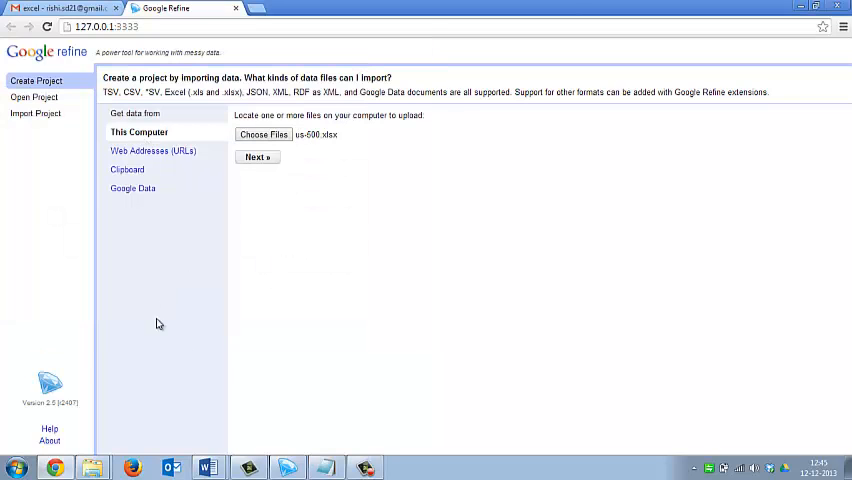
left_click(256, 156)
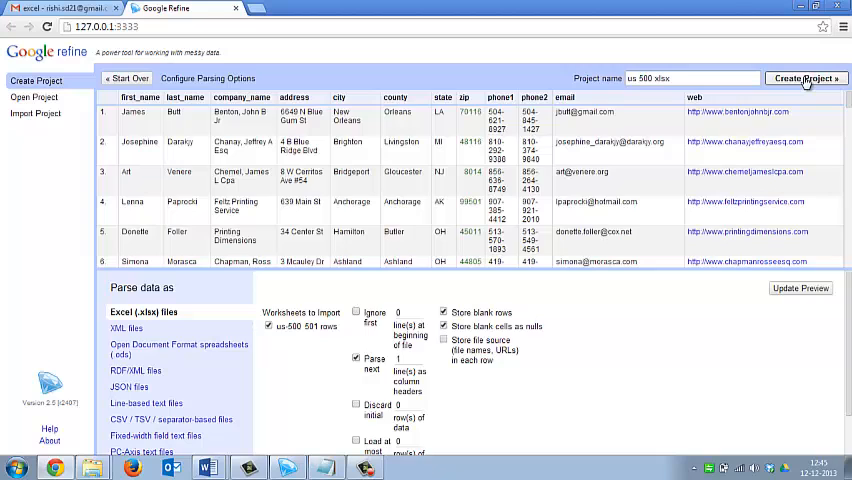
- Create the us 500 xlsx project with its 500 imported rows
left_click(804, 78)
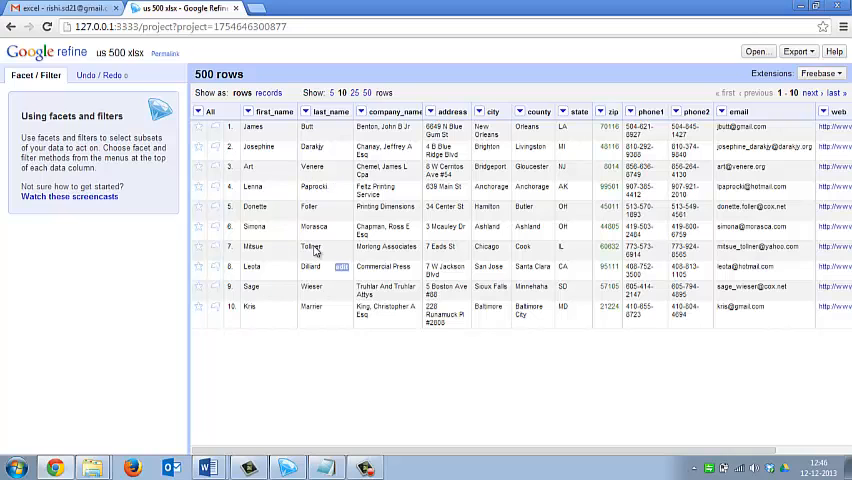
mouse_move(604, 106)
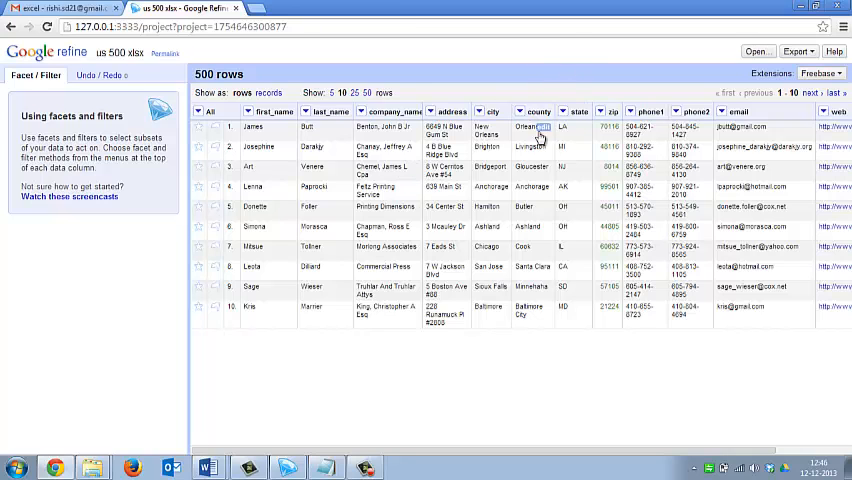
mouse_move(476, 90)
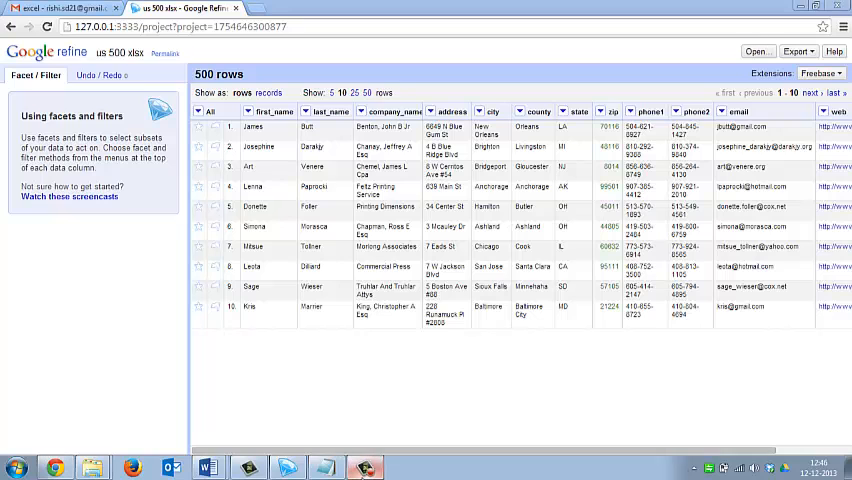
mouse_move(684, 392)
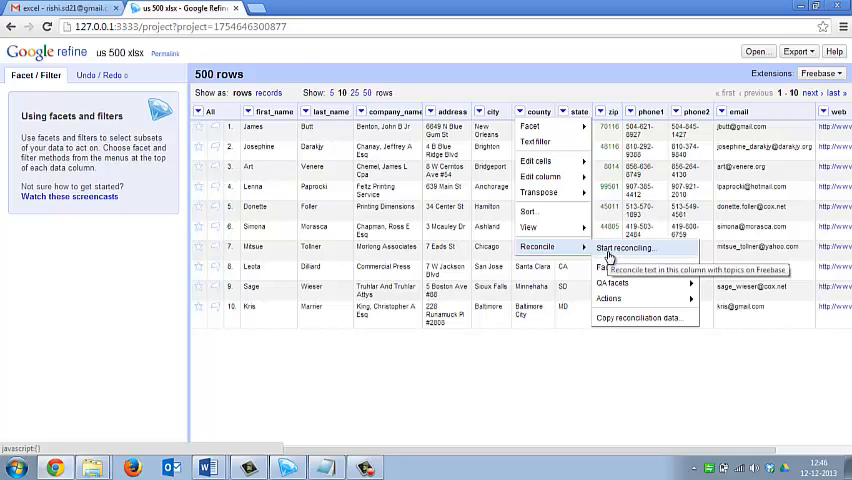
left_click(622, 246)
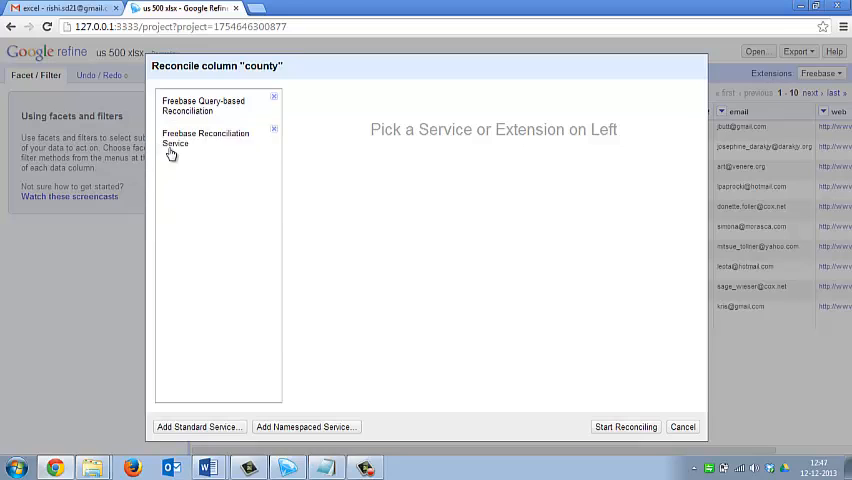
mouse_move(222, 228)
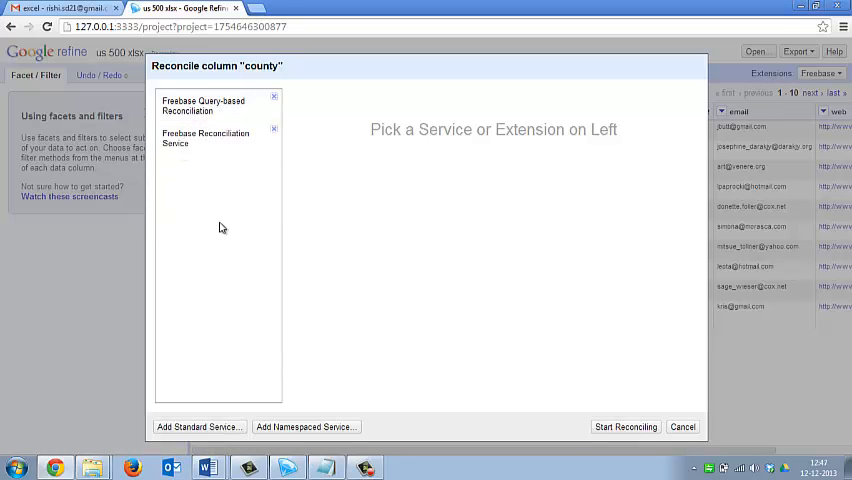
mouse_move(180, 420)
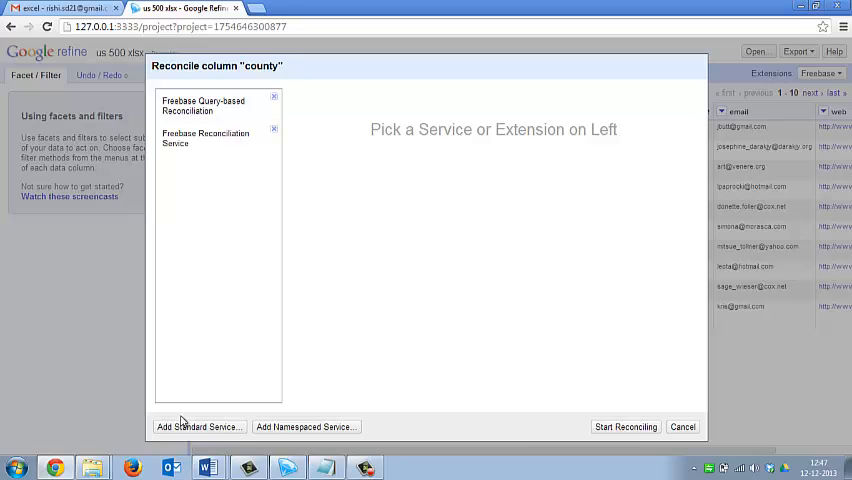
left_click(196, 426)
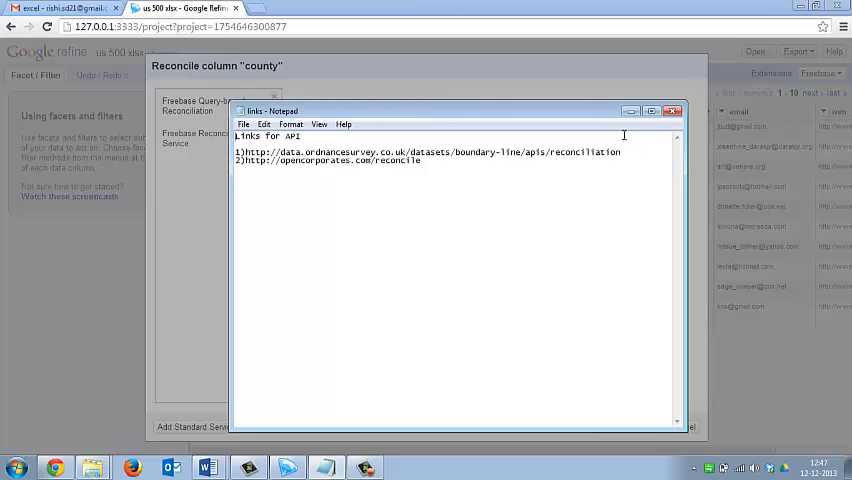
triple_click(424, 152)
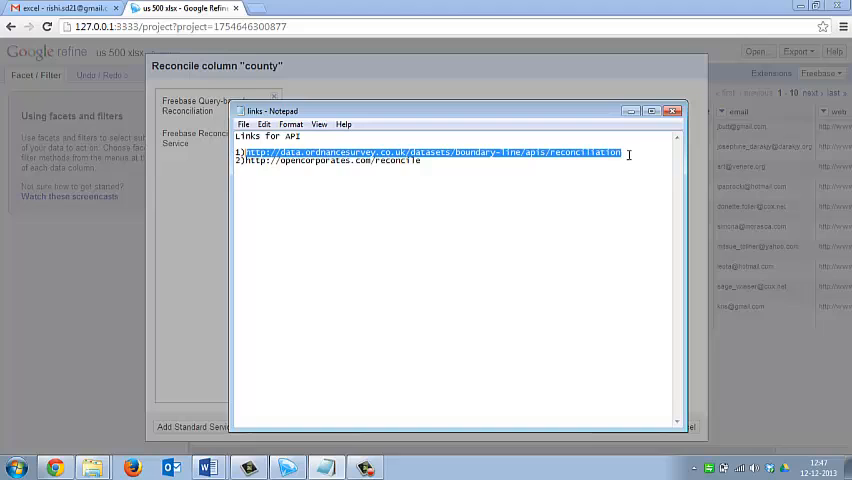
left_click(196, 426)
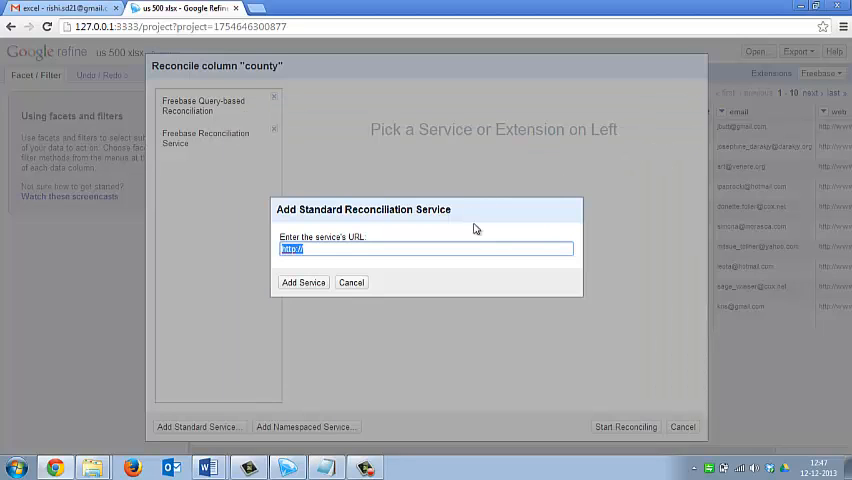
type("http://data.ordnancesurvey.co.uk/datasets/boundary-line/apis/reconciliation")
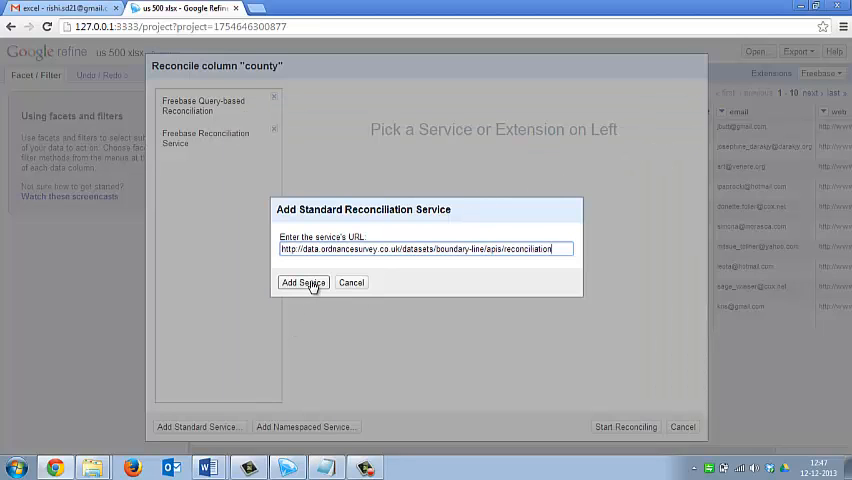
left_click(304, 282)
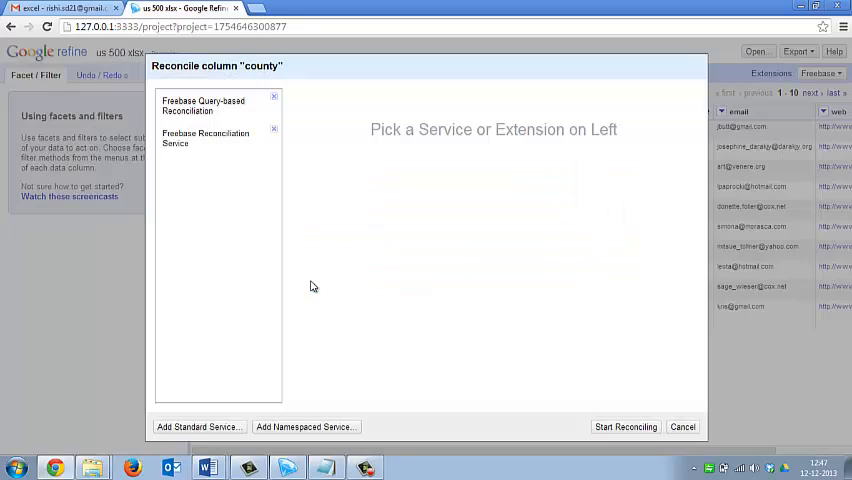
- Reconcile the county column with the Boundary Line API against no particular type
left_click(200, 170)
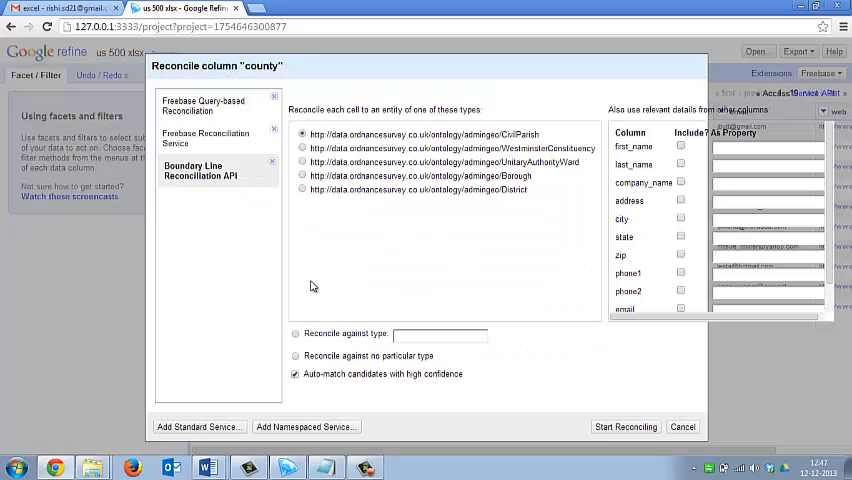
mouse_move(570, 358)
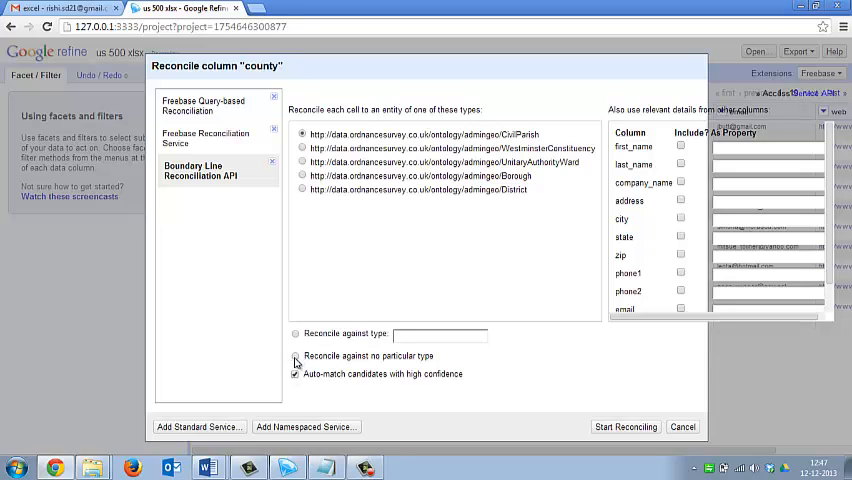
left_click(296, 356)
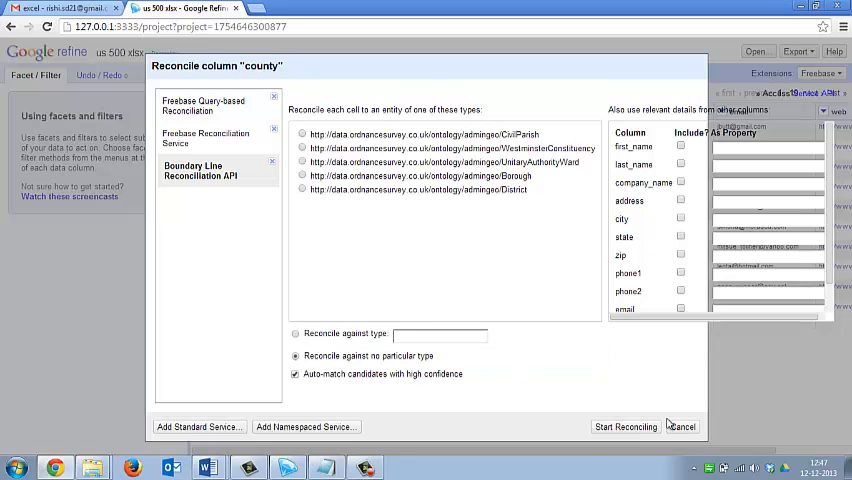
left_click(626, 426)
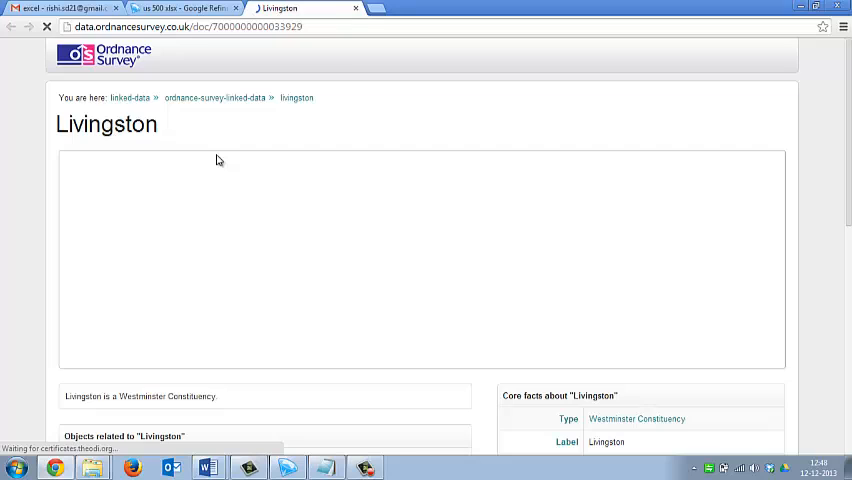
mouse_move(714, 106)
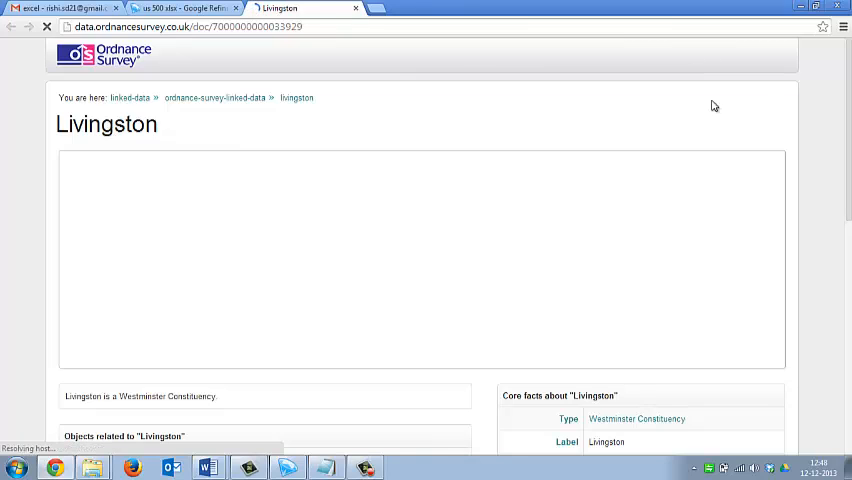
mouse_move(138, 144)
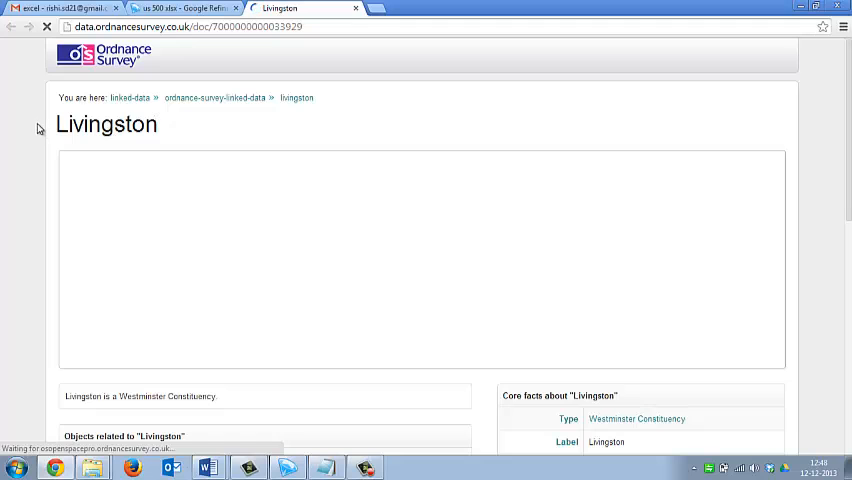
- View the Livingston constituency map, then return to the reconciled us 500 xlsx project
double_click(106, 124)
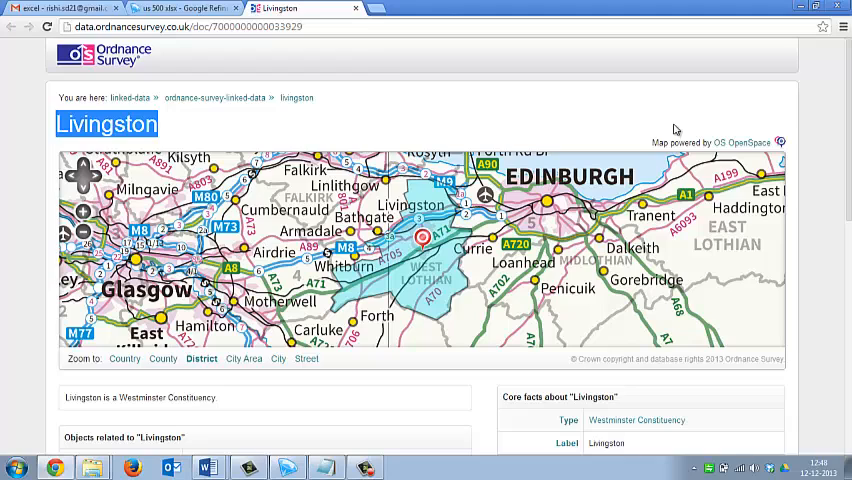
mouse_move(424, 180)
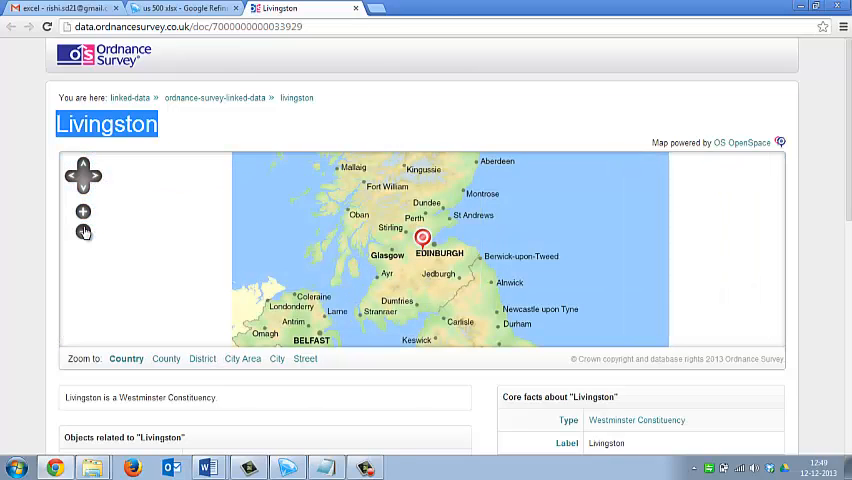
mouse_move(236, 278)
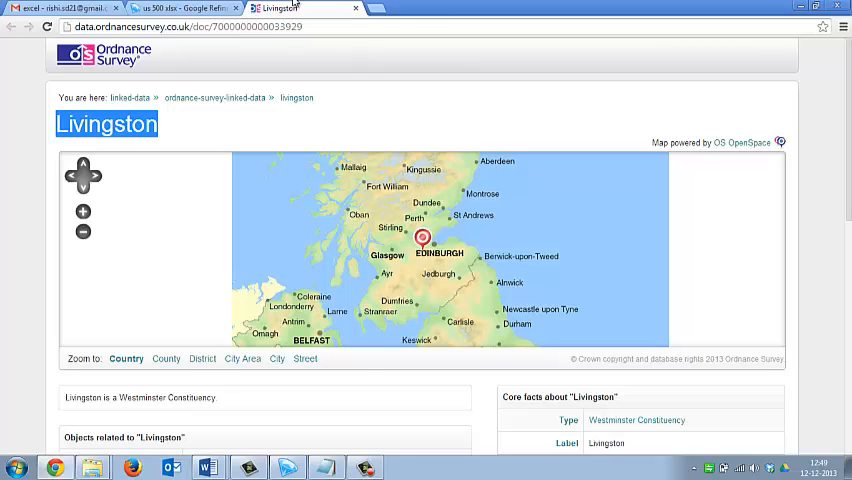
left_click(184, 8)
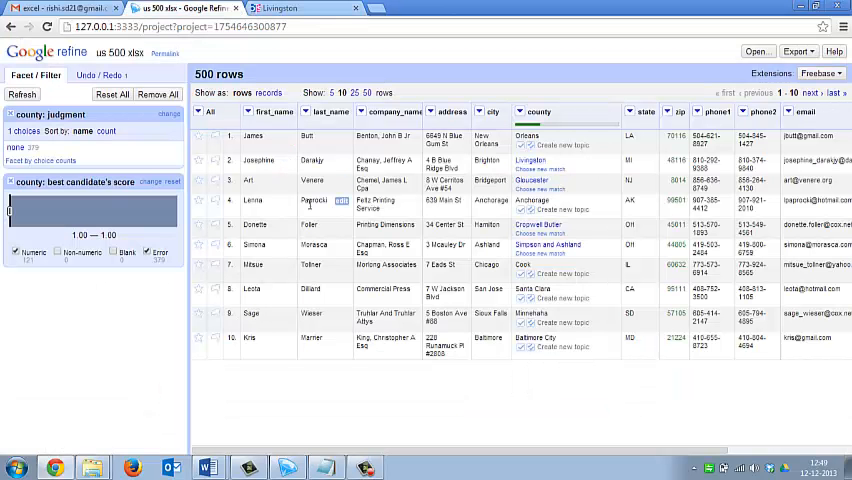